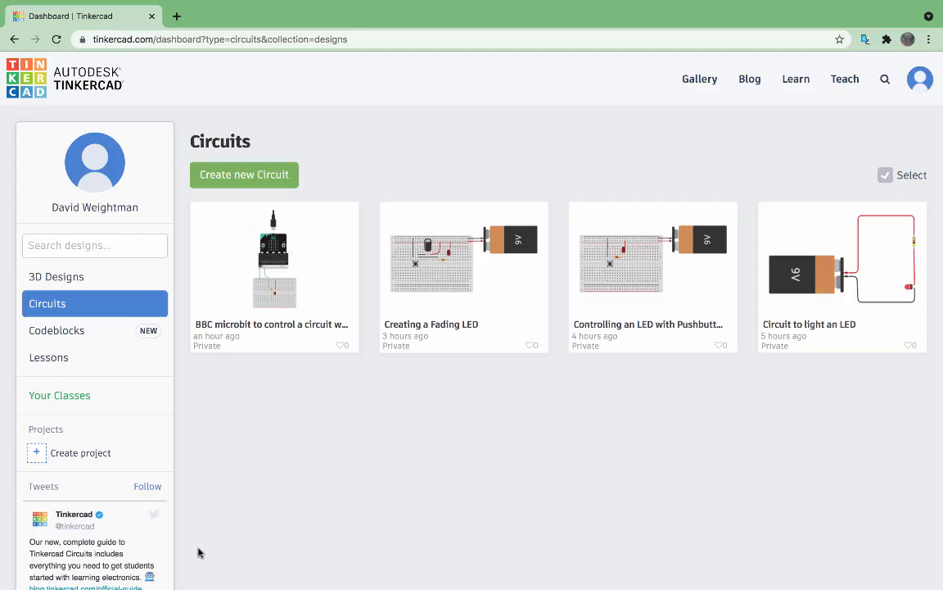
pyautogui.moveTo(256, 413)
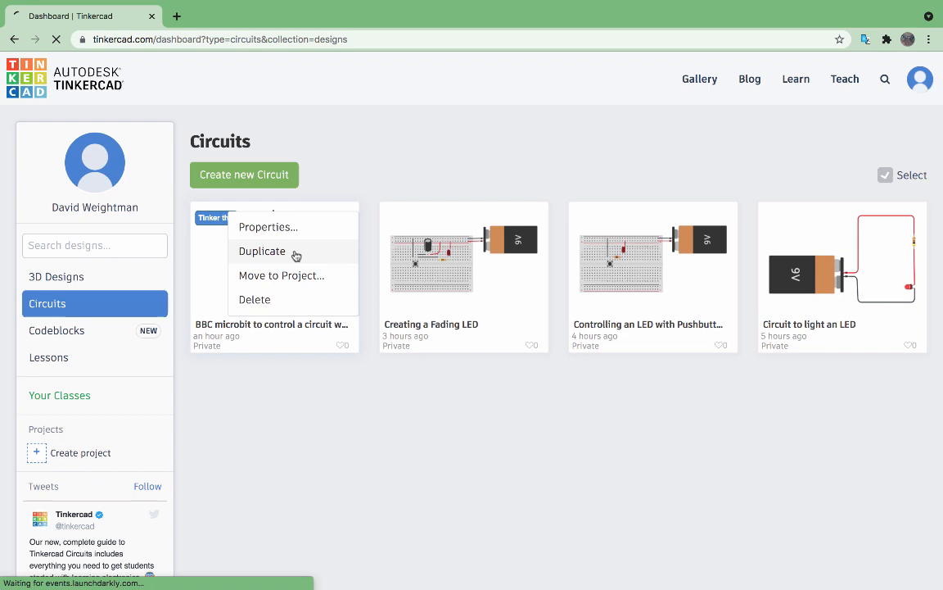
# Duplicate the micro:bit LED design as 'BBC microbit to control multiple circuits with an LED'.
pyautogui.click(262, 252)
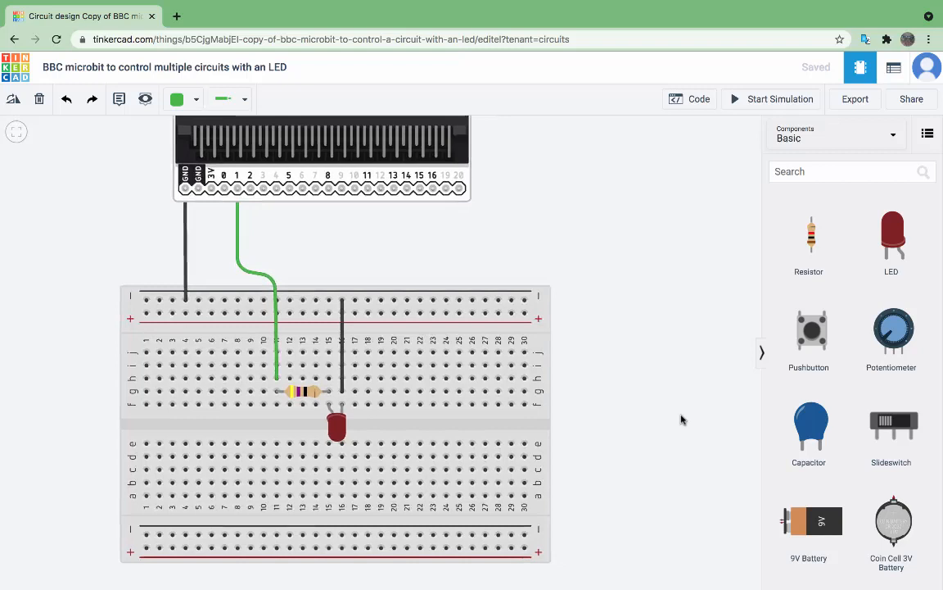
# Place a second resistor and LED on the breadboard, wired to pin 2 and ground.
pyautogui.click(299, 393)
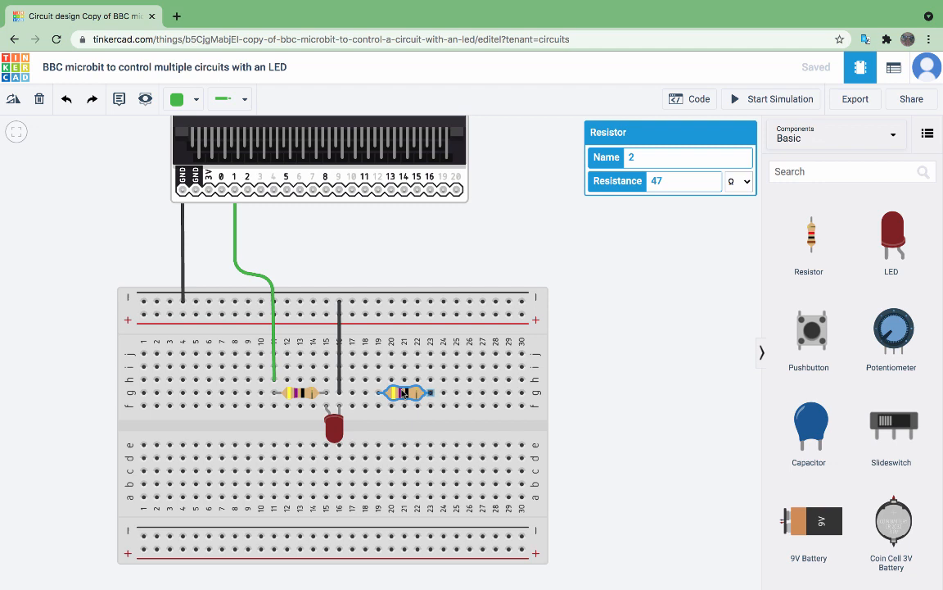
pyautogui.click(600, 388)
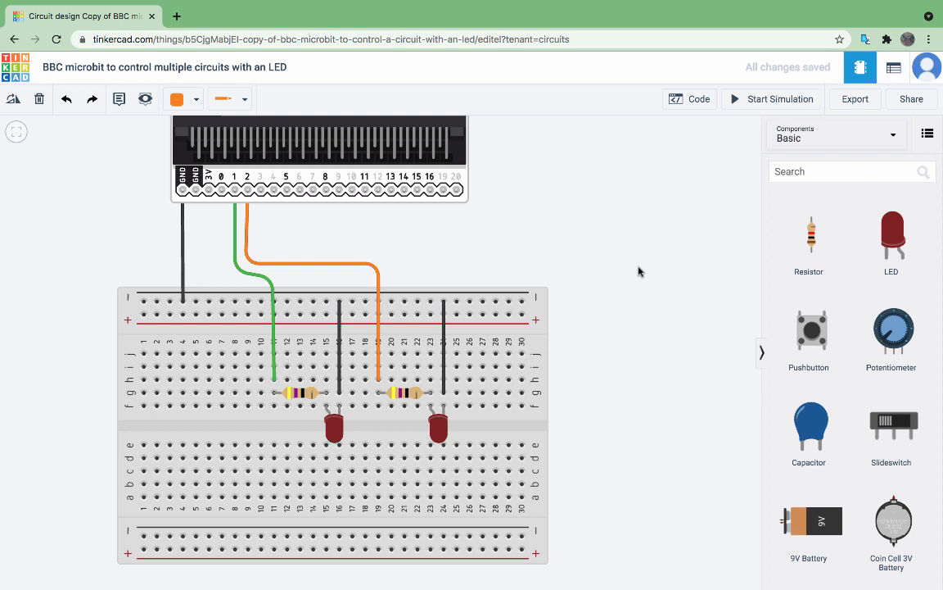
# Show the micro:bit's existing blocks program in the Code editor.
pyautogui.click(691, 100)
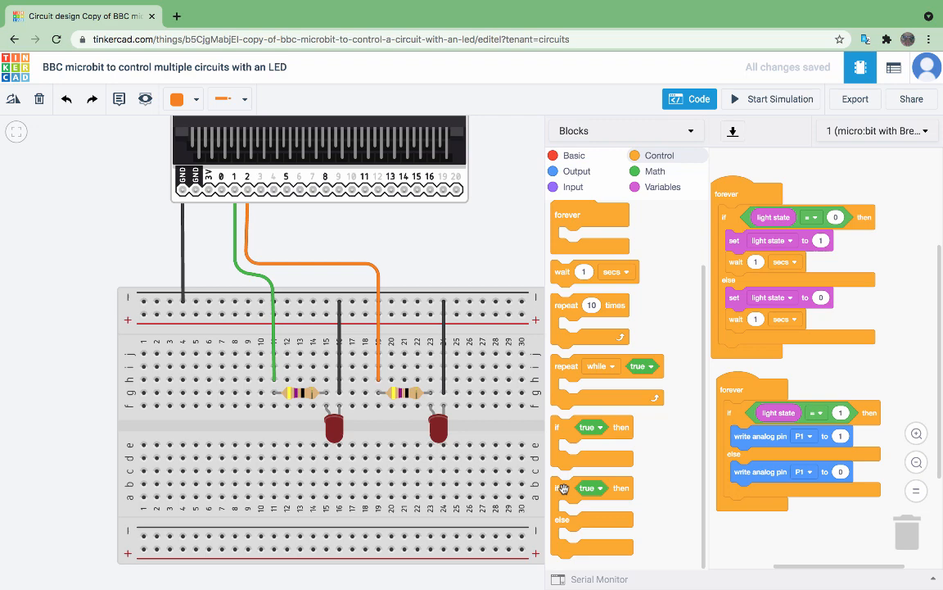
# Place an 'if true then else' block in the forever loop below the first if block.
pyautogui.scroll(-3)
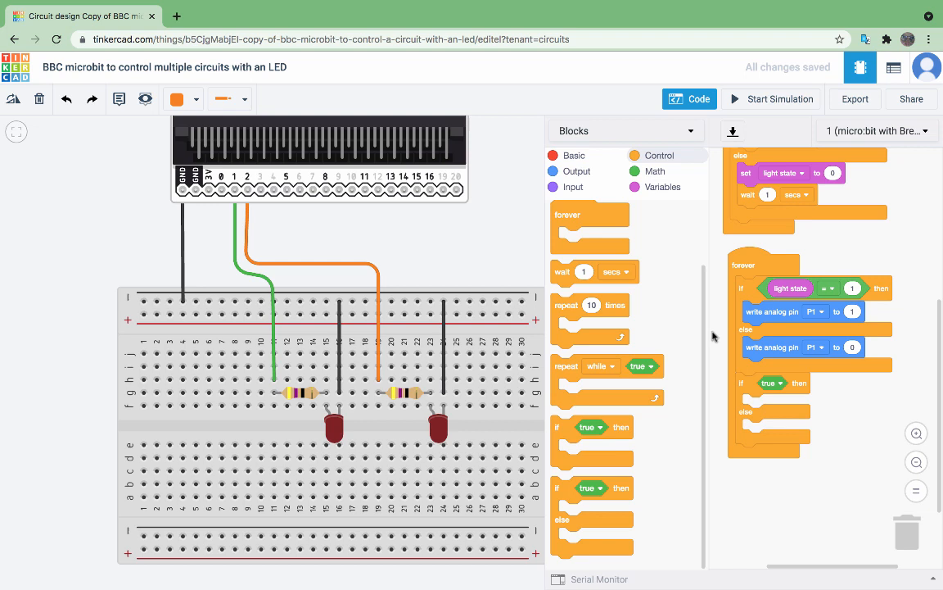
pyautogui.moveTo(845, 281)
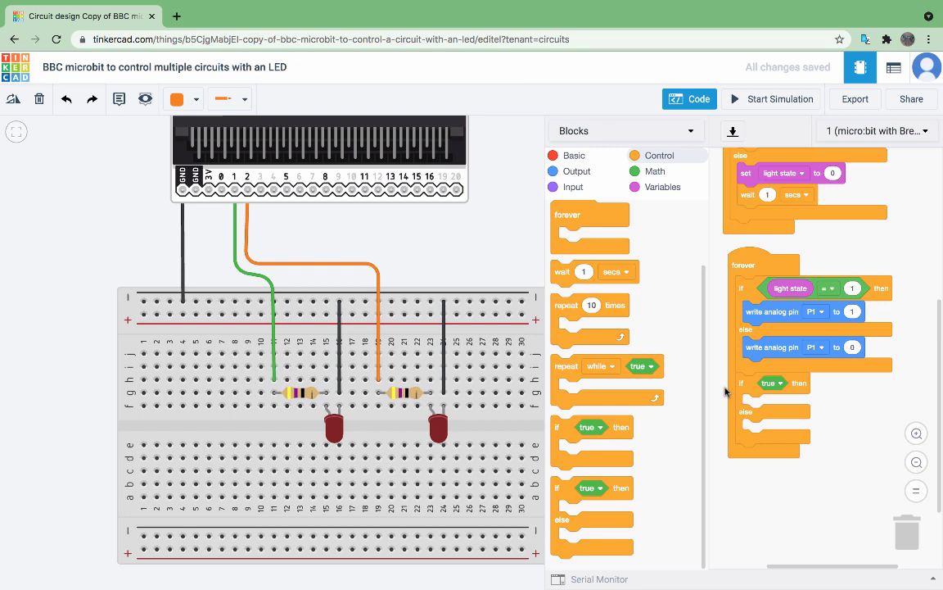
pyautogui.moveTo(655, 172)
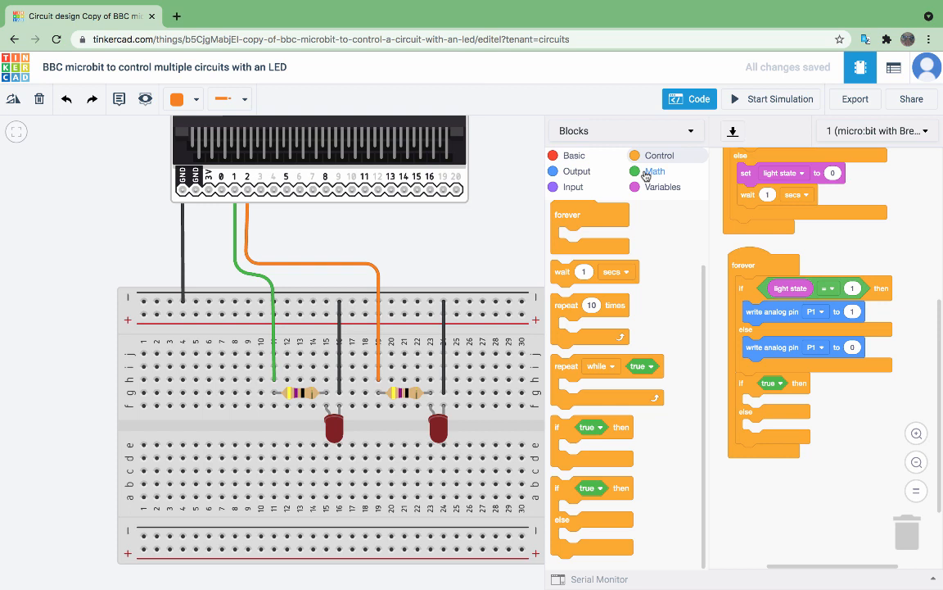
# Drive analog pin P2 to 1 when light state = 0 else 0, and start the simulation.
pyautogui.click(661, 187)
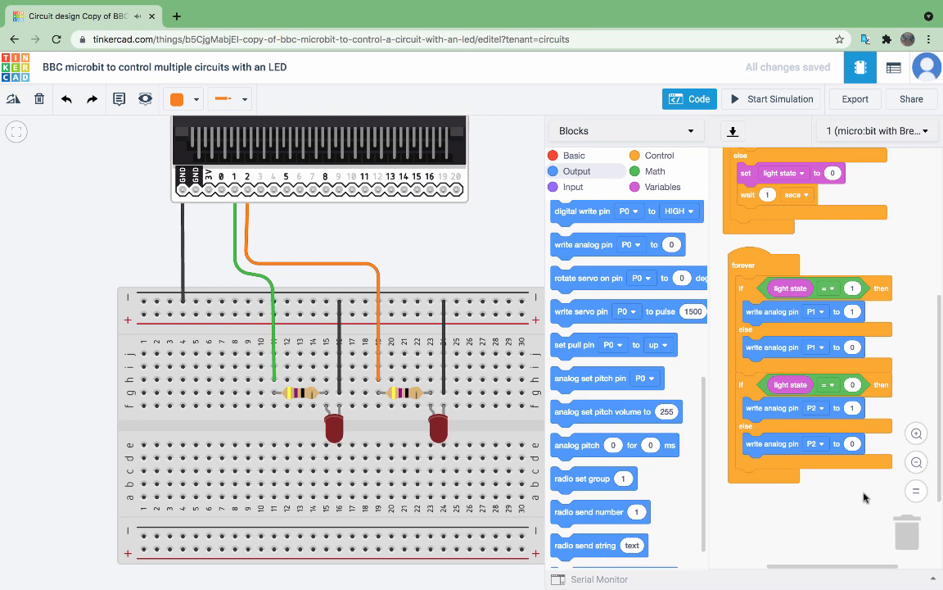
pyautogui.moveTo(816, 258)
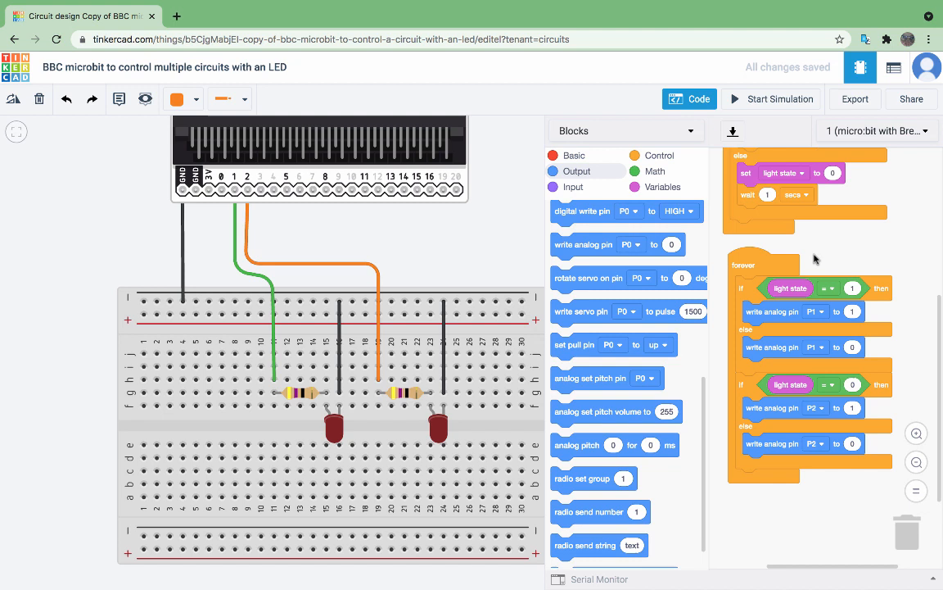
pyautogui.moveTo(843, 408)
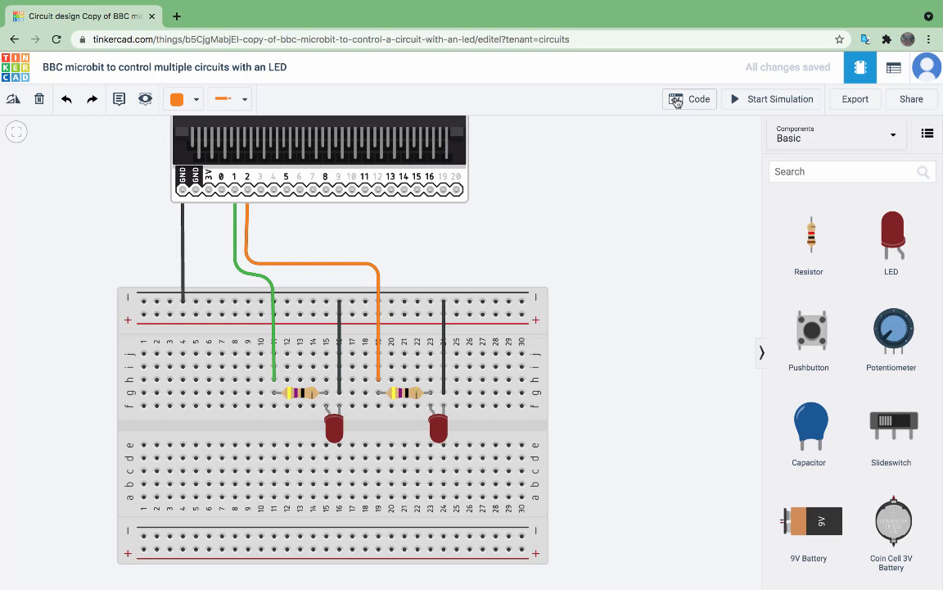
pyautogui.click(770, 100)
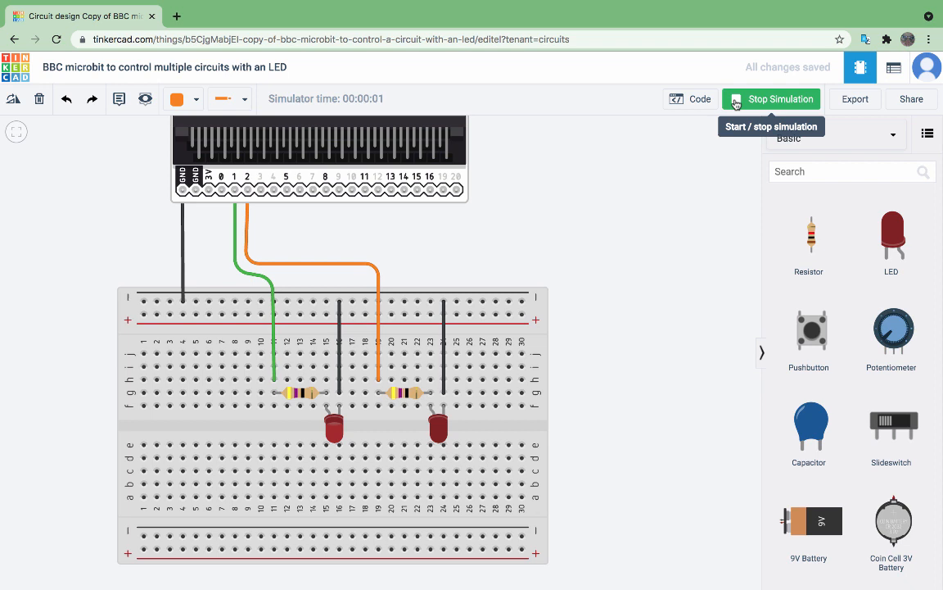